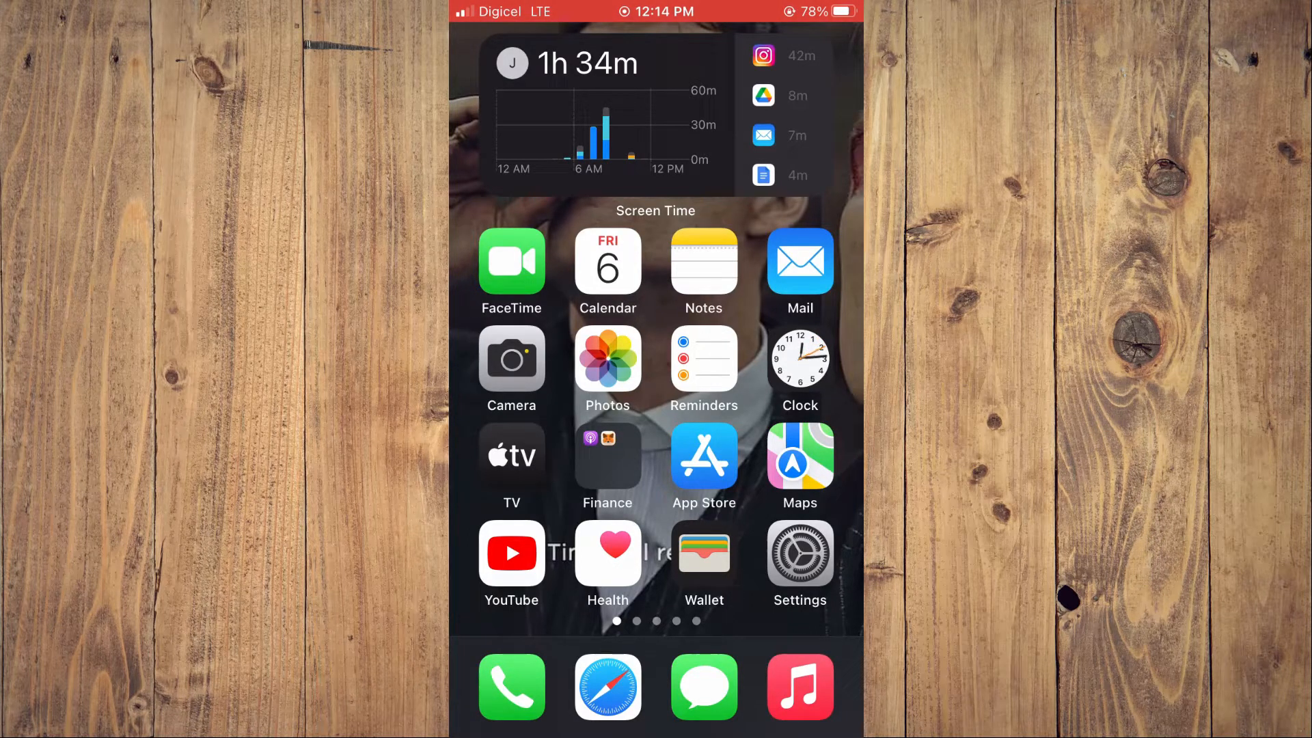
Launch the YouTube app from the home screen.
click(511, 553)
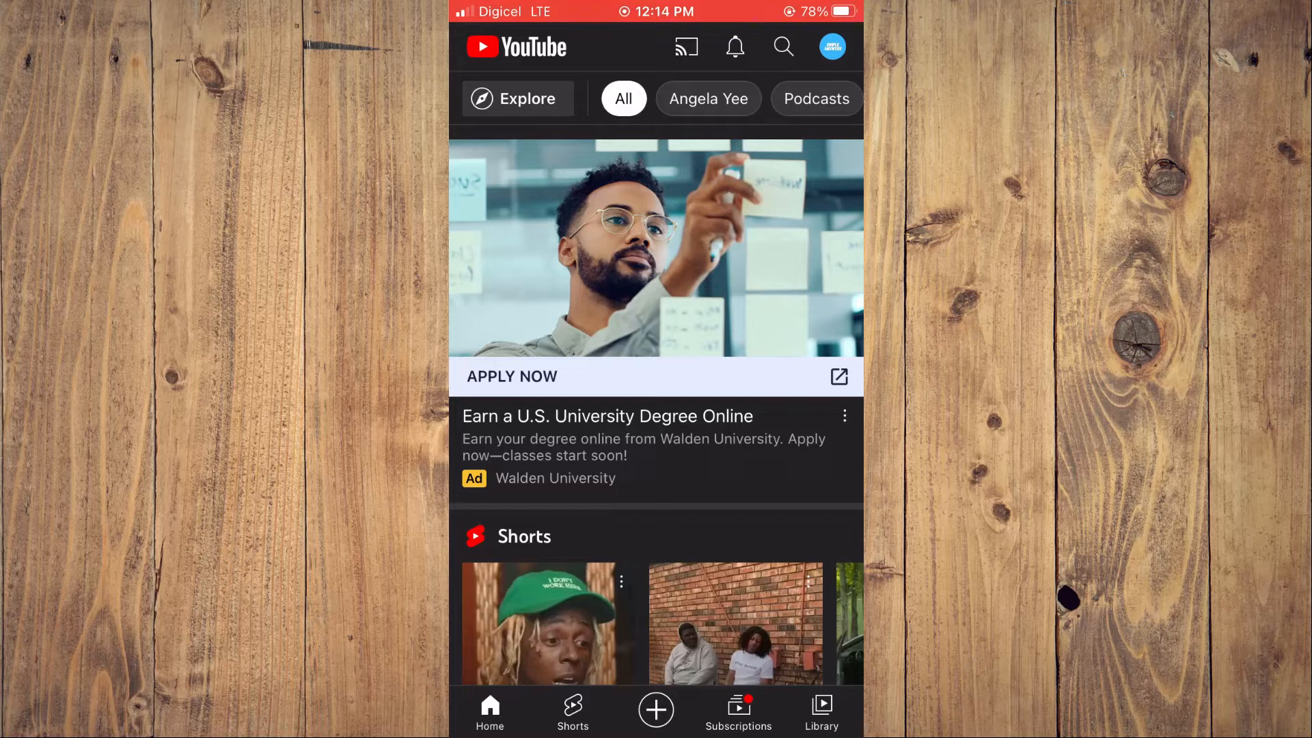
Return to the home screen, dismissing the Spotlight search on the way.
key(home)
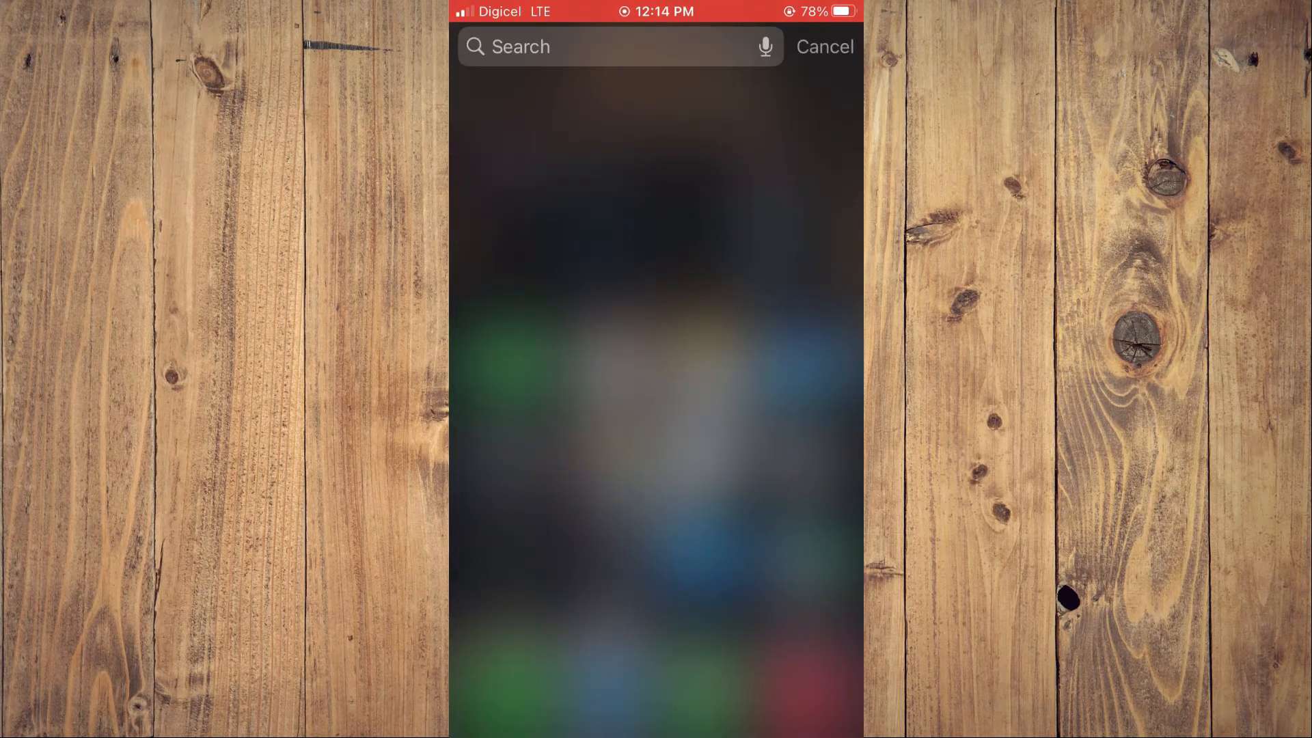
click(594, 47)
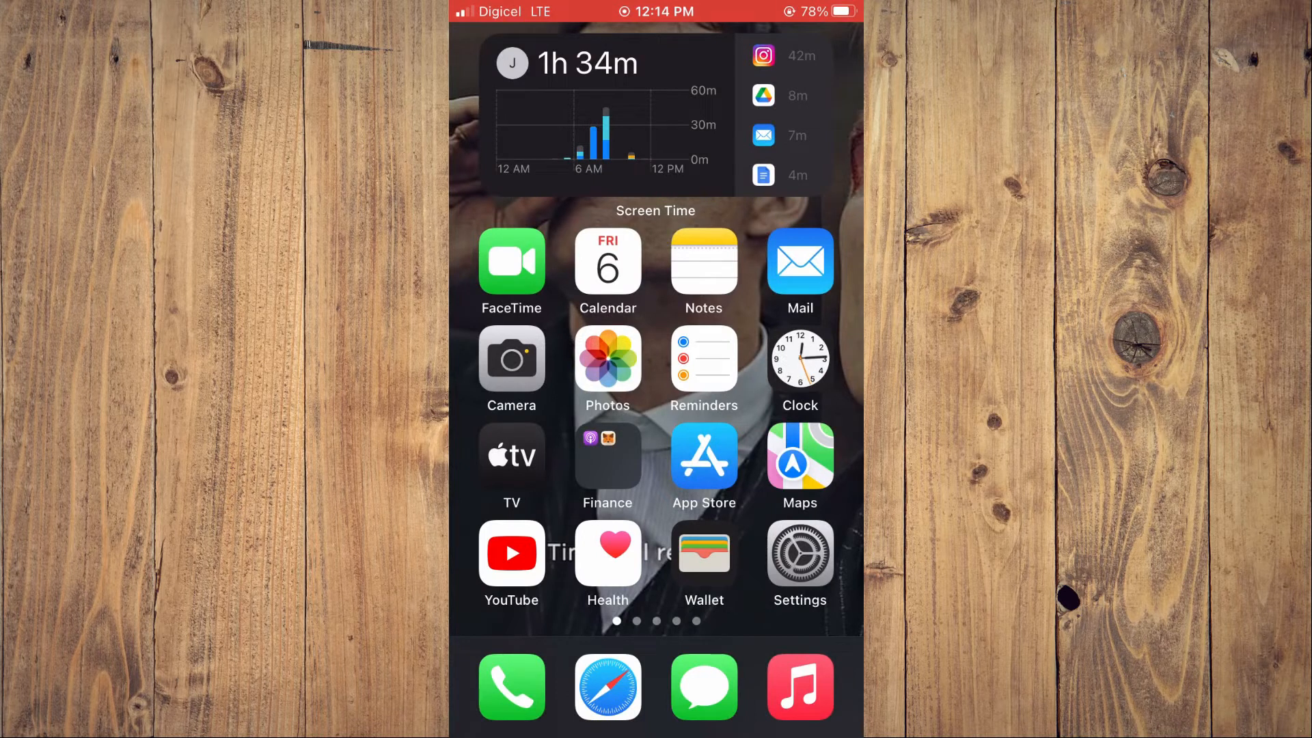
Launch the Settings app to reach the Mobile Data page.
click(798, 552)
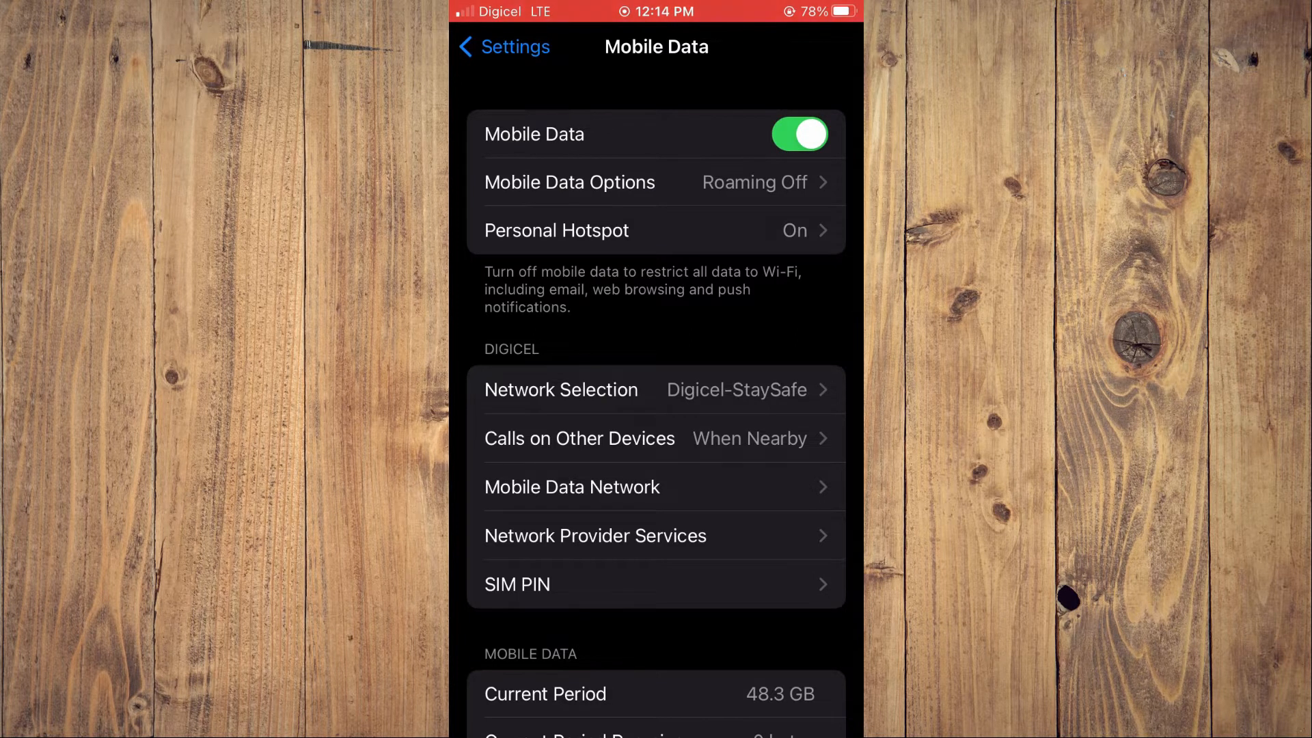
Scroll the per-app Mobile Data list down to Scotiabank, Reddit and CEX.IO.
scroll(down, 3)
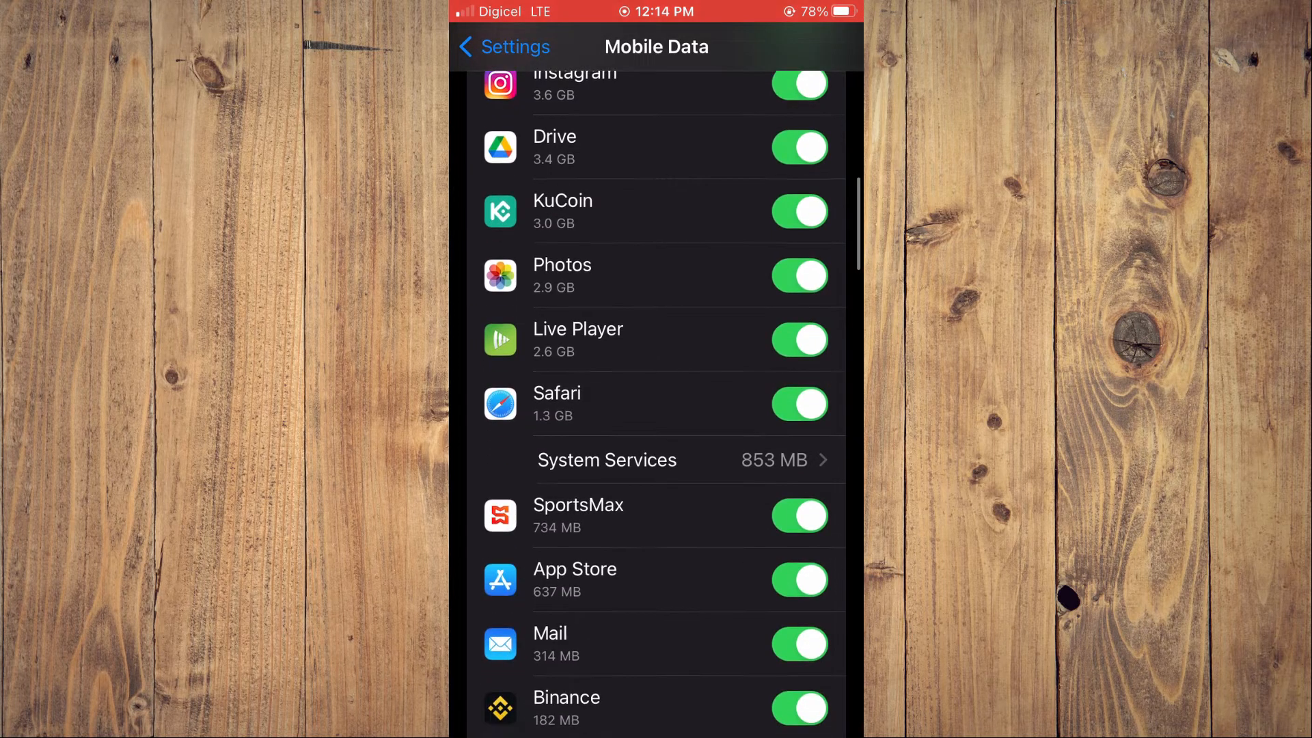
scroll(down, 3)
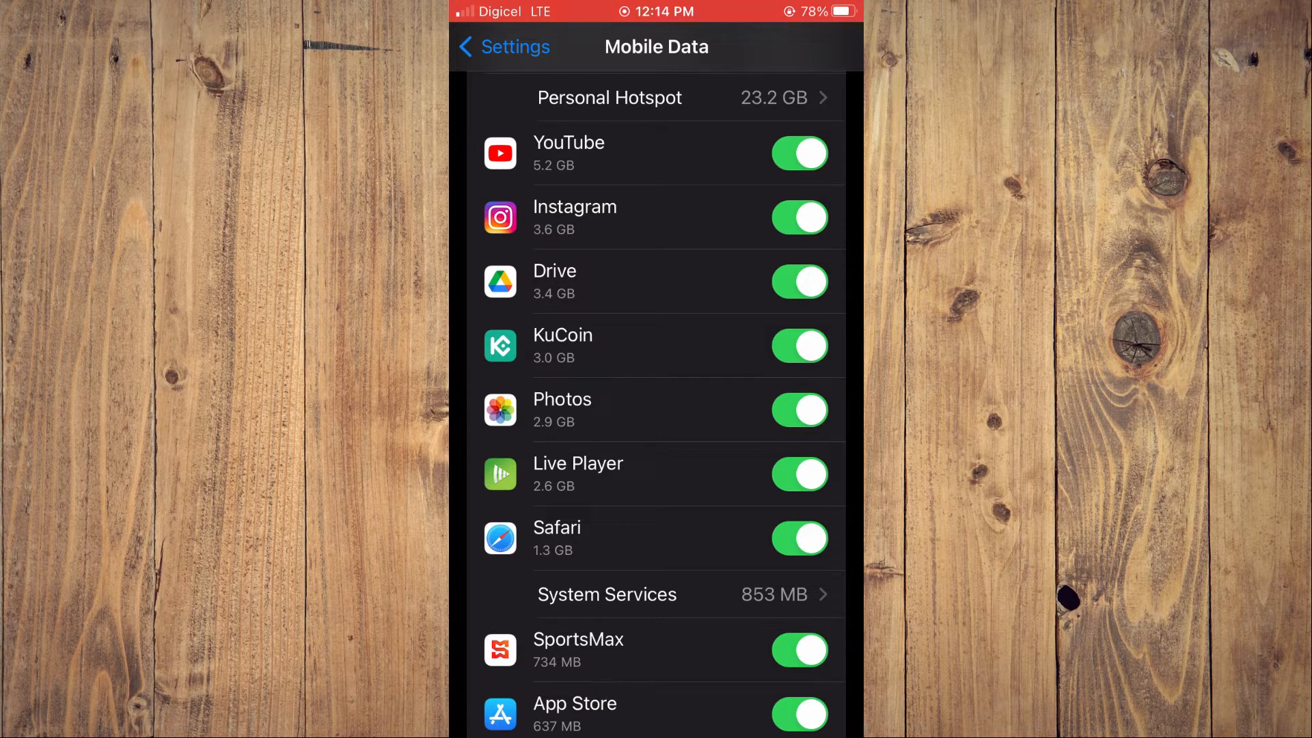
scroll(down, 3)
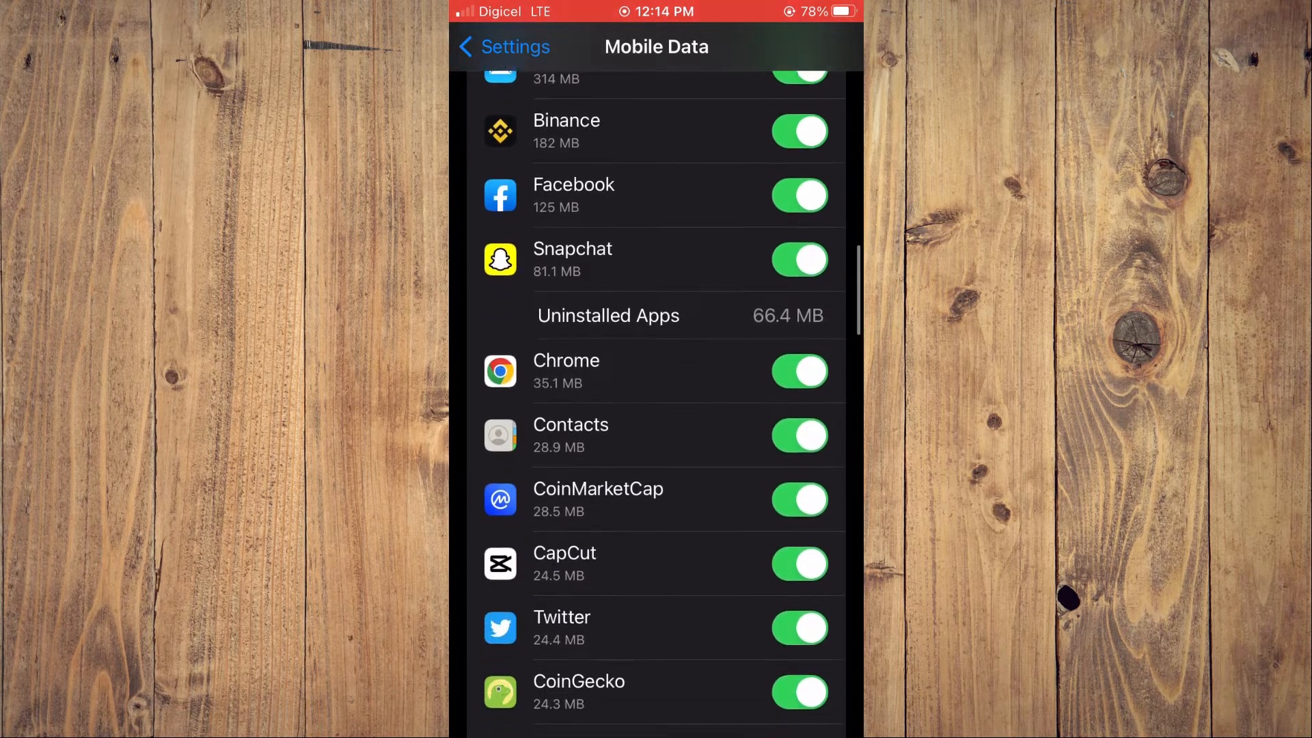
scroll(down, 3)
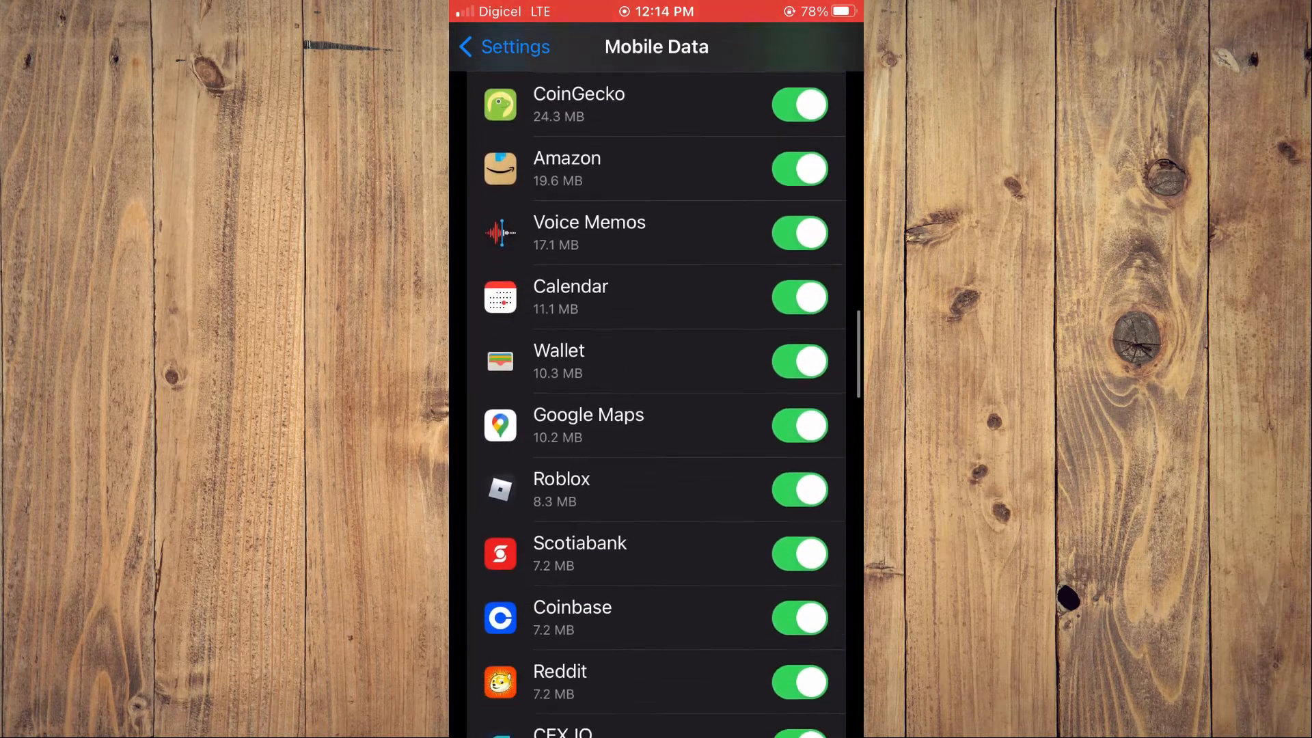
scroll(down, 3)
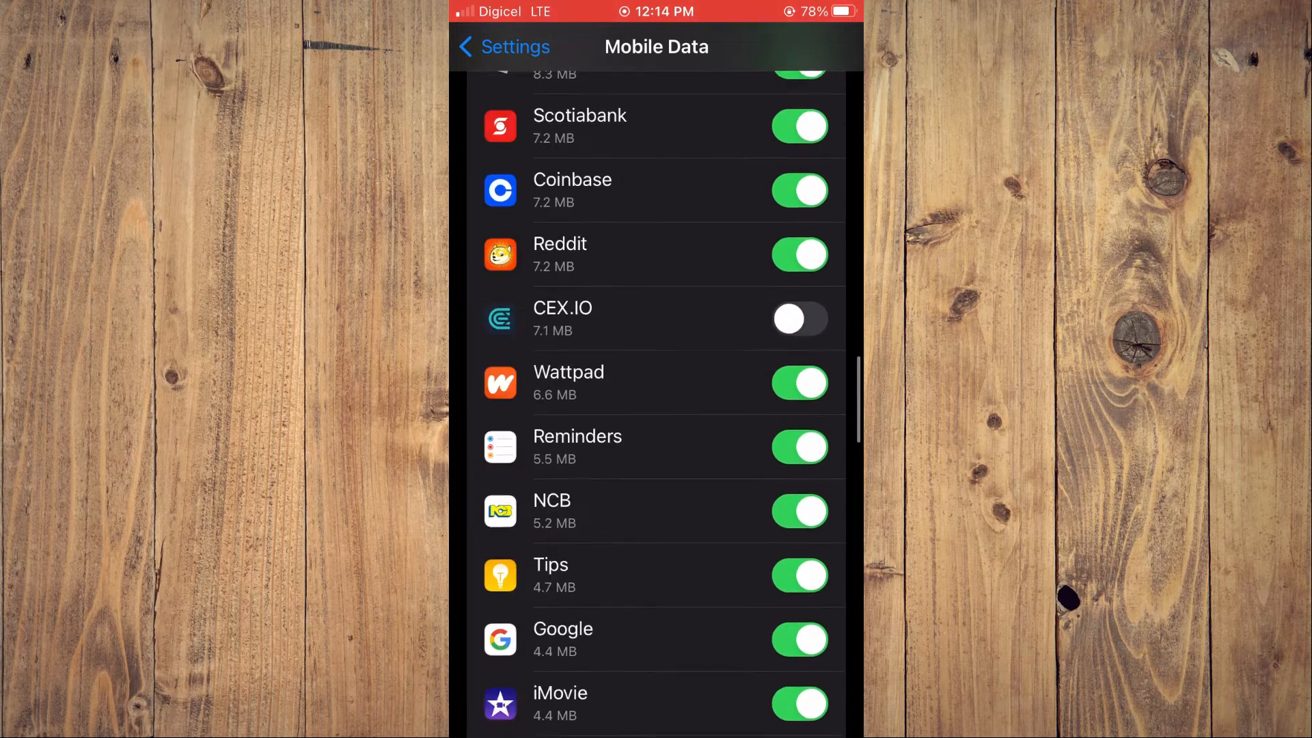
Scroll down to TikTok and switch its mobile data access back on.
scroll(down, 3)
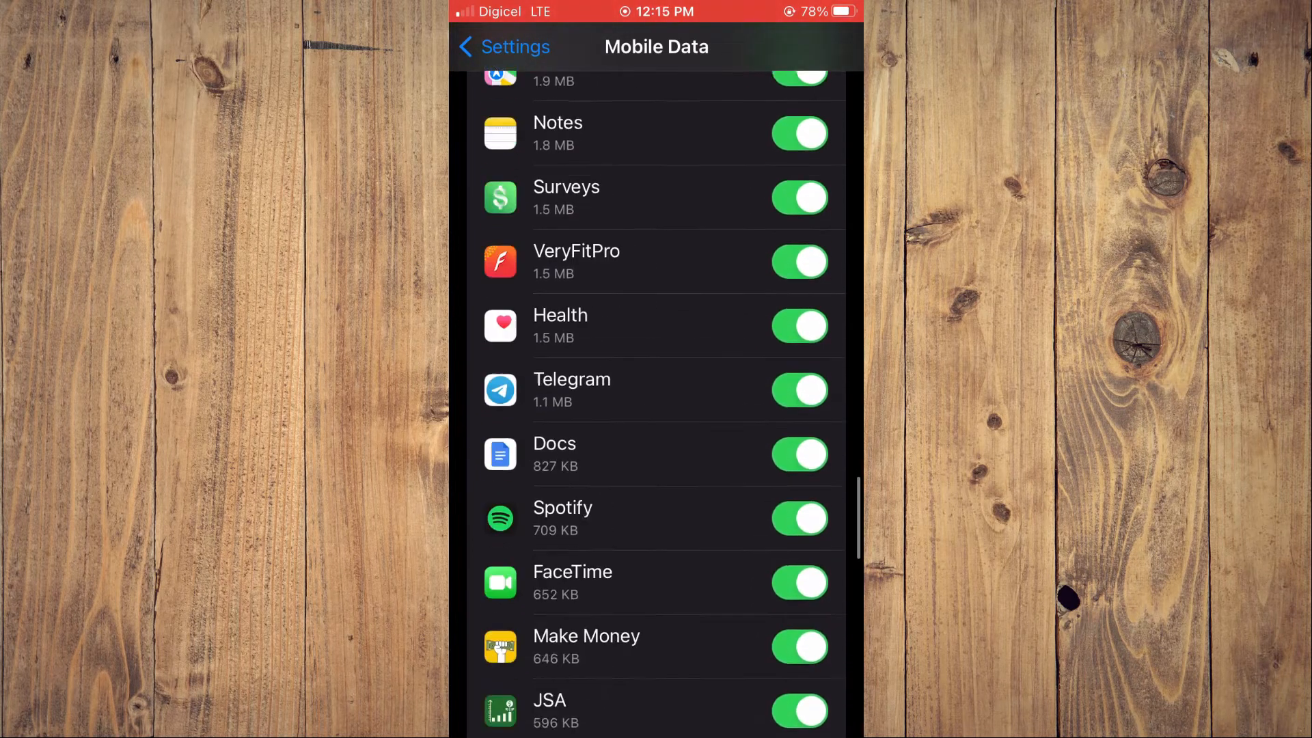
scroll(down, 3)
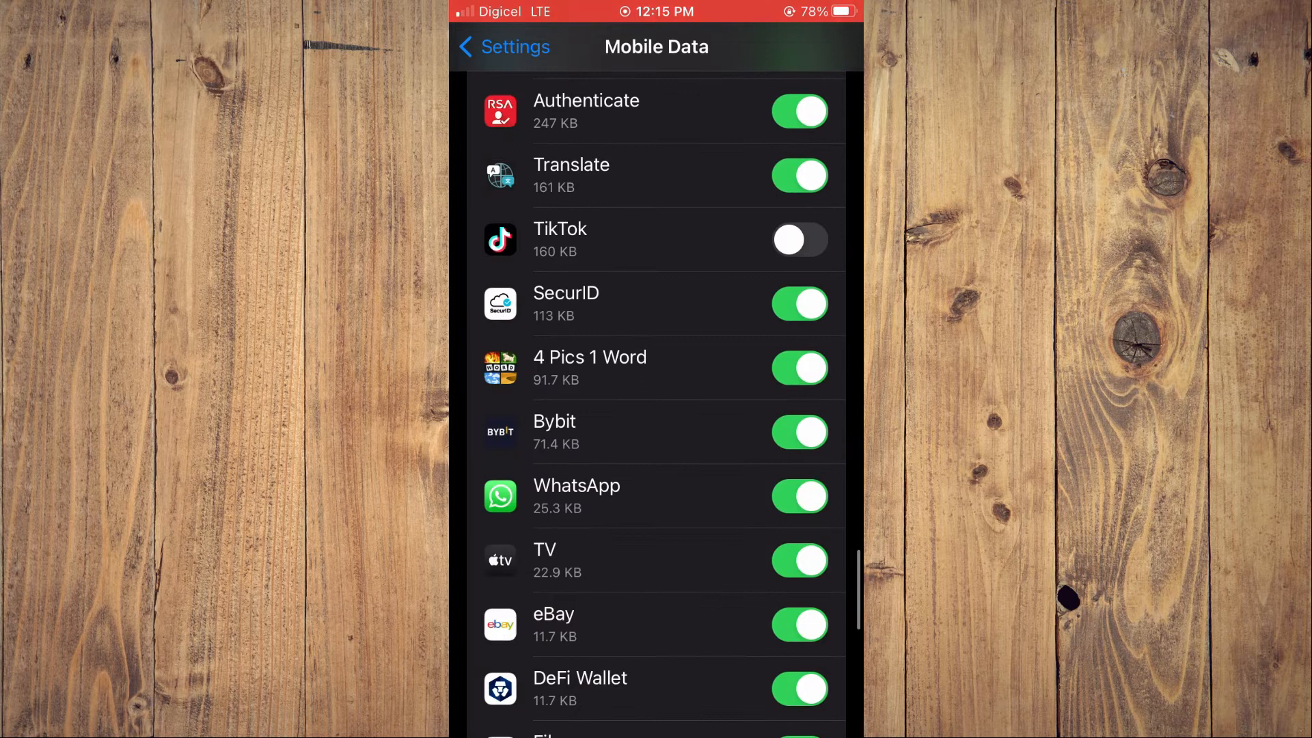
click(799, 239)
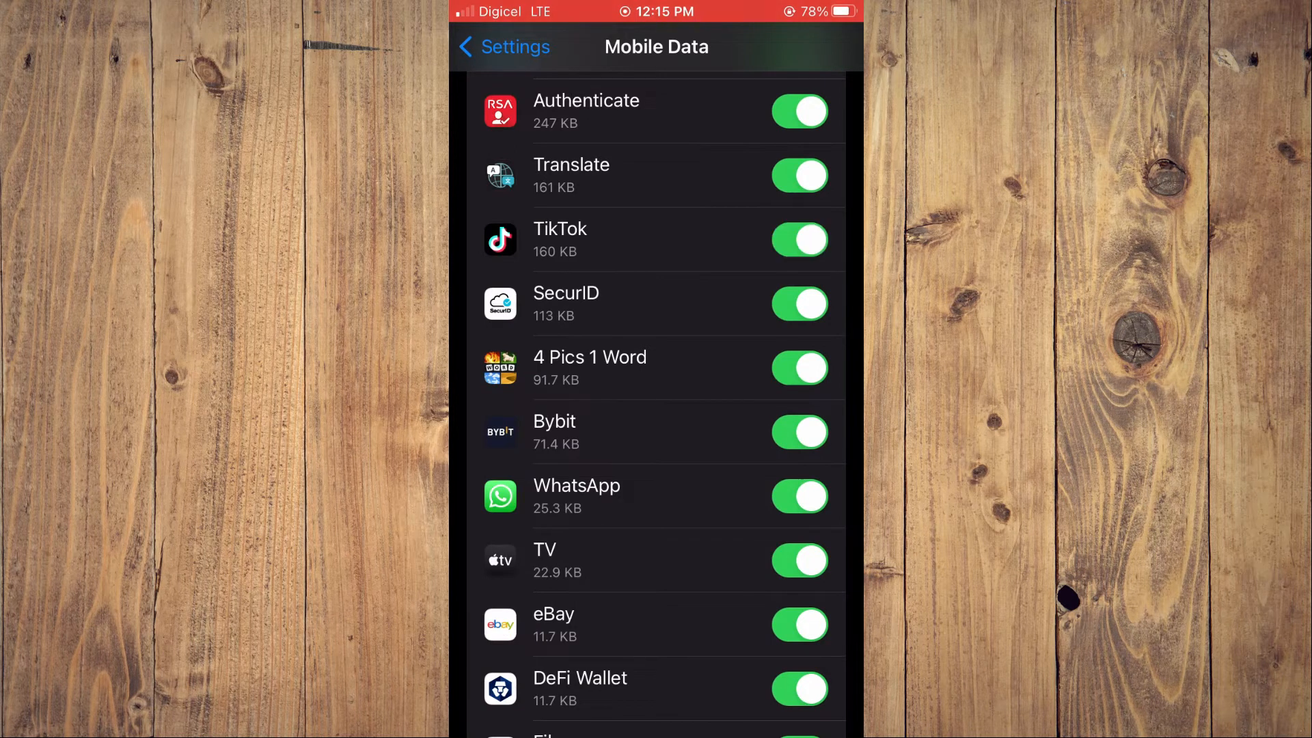